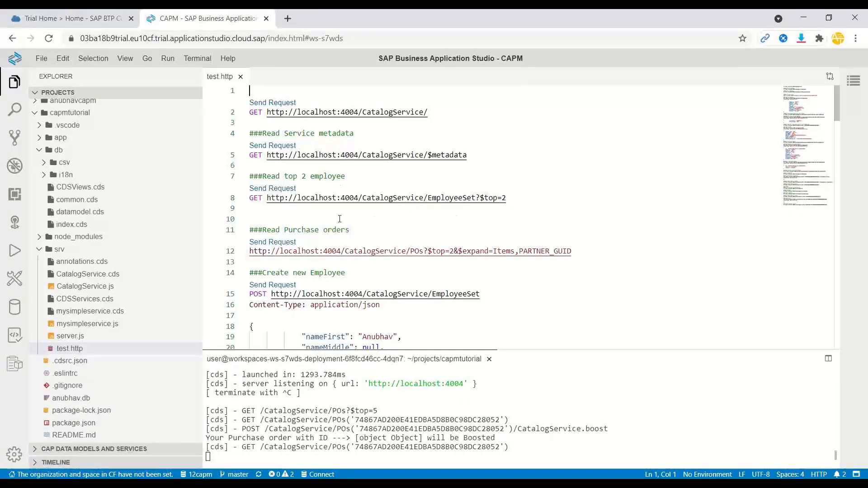
mouse_move(370, 198)
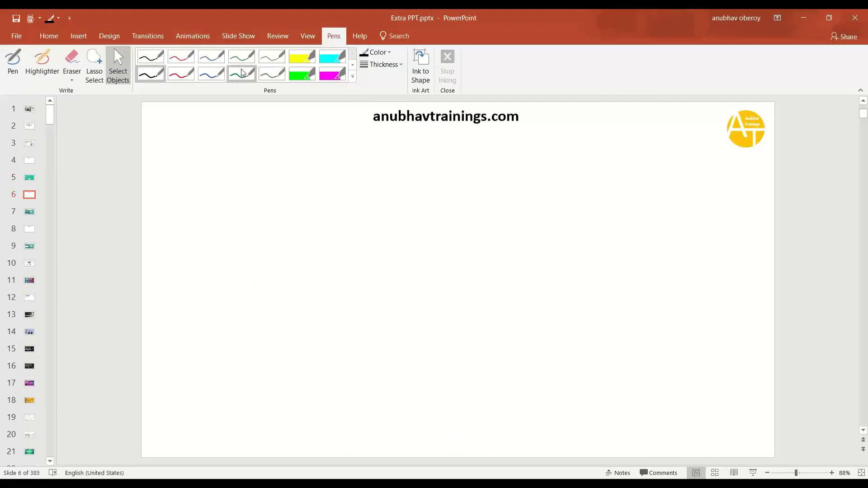
Sketch a CAPM box beside a database cylinder with a V4 arrow leading left, using the pen.
left_click(243, 73)
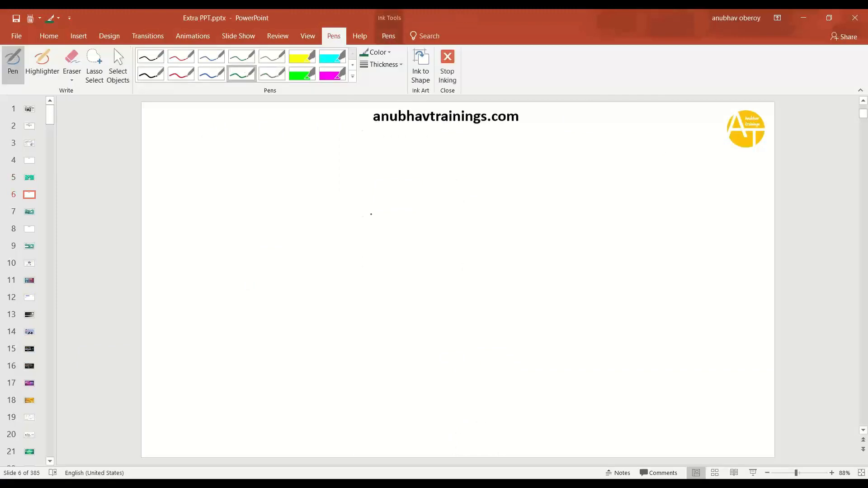
left_click_drag(717, 228, 733, 224)
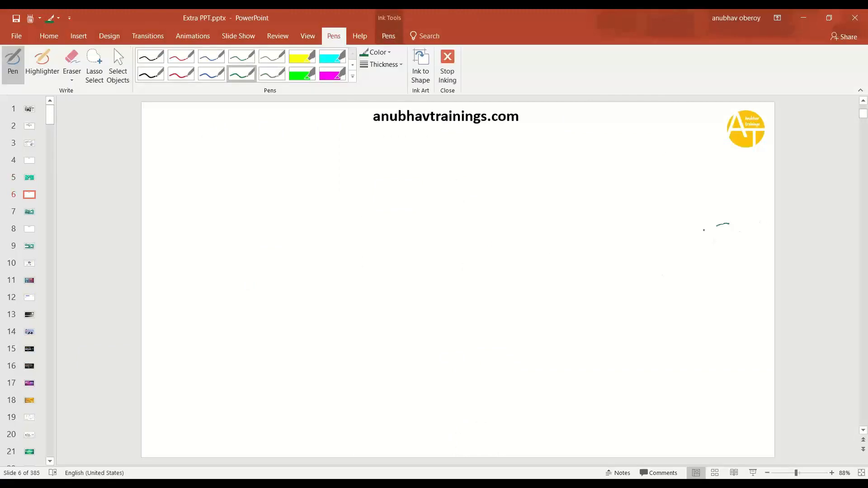
left_click_drag(706, 227, 744, 263)
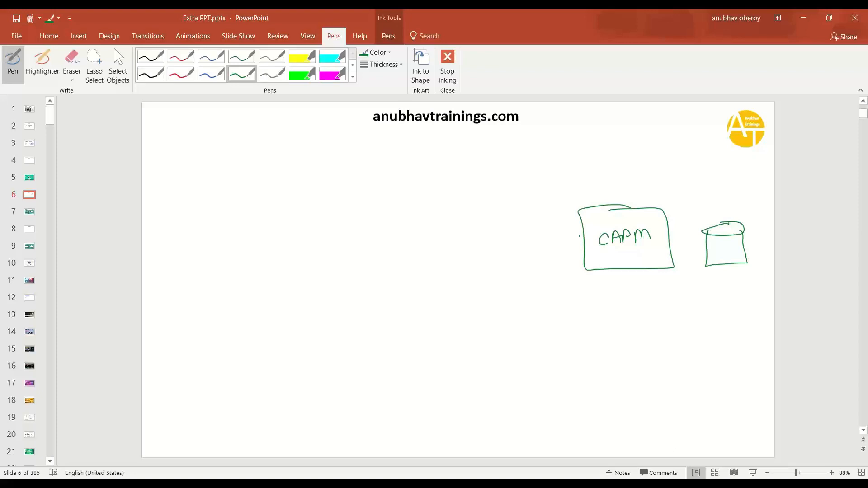
left_click_drag(579, 227, 514, 227)
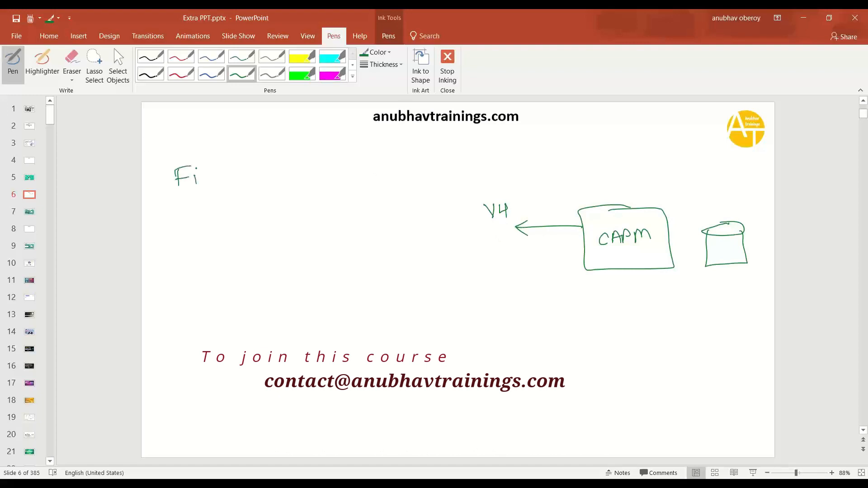
Write the notes 'Fiori Element' and 'OVP(L), ListRep' at the slide's top left.
left_click_drag(193, 174, 272, 177)
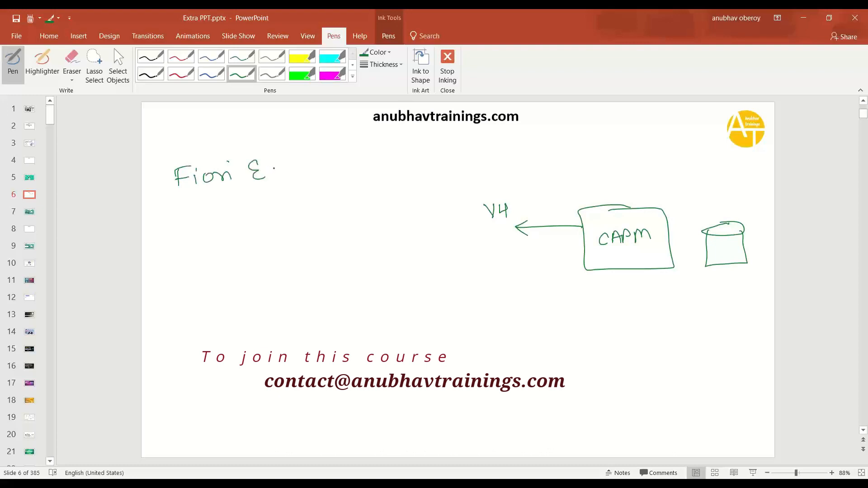
left_click_drag(271, 167, 310, 177)
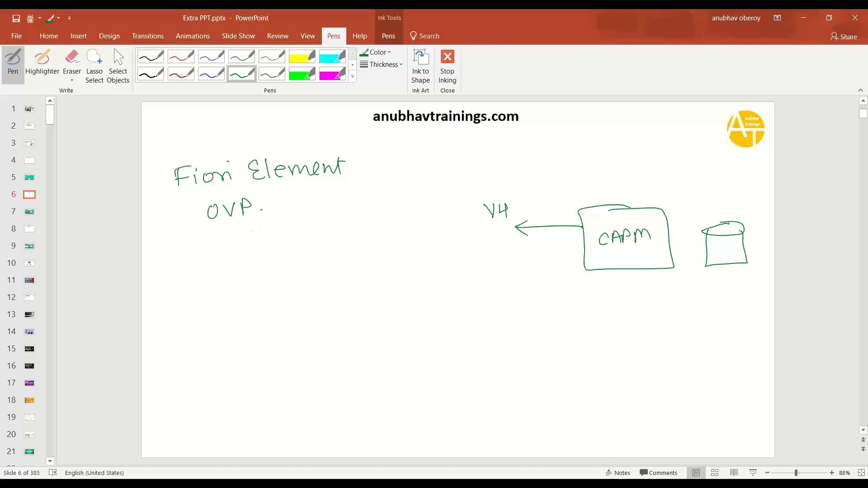
left_click_drag(266, 213, 299, 208)
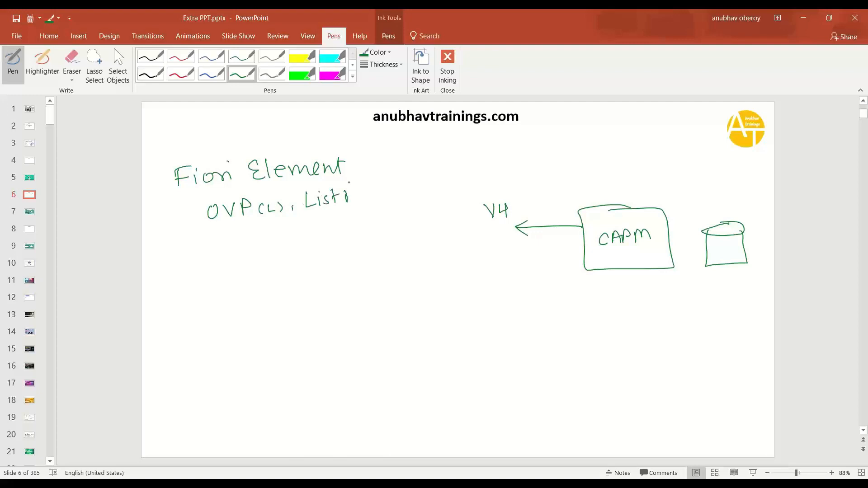
left_click_drag(349, 193, 385, 196)
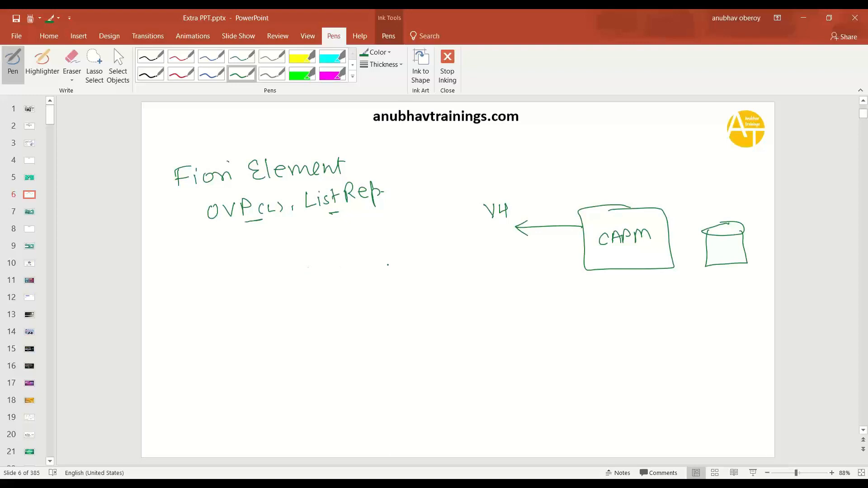
Draw a circled V2 with an arrow from CAPM and note 'OVP, LRP + ALP, WL' below.
left_click_drag(581, 253, 509, 260)
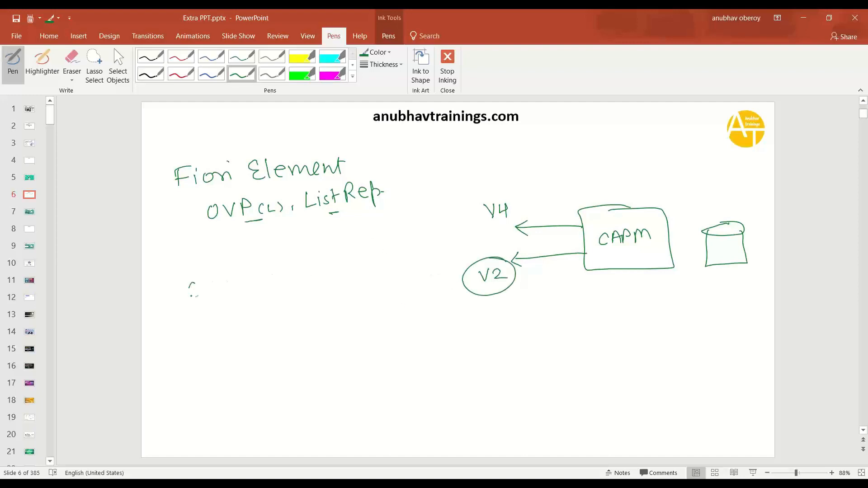
left_click_drag(191, 284, 266, 288)
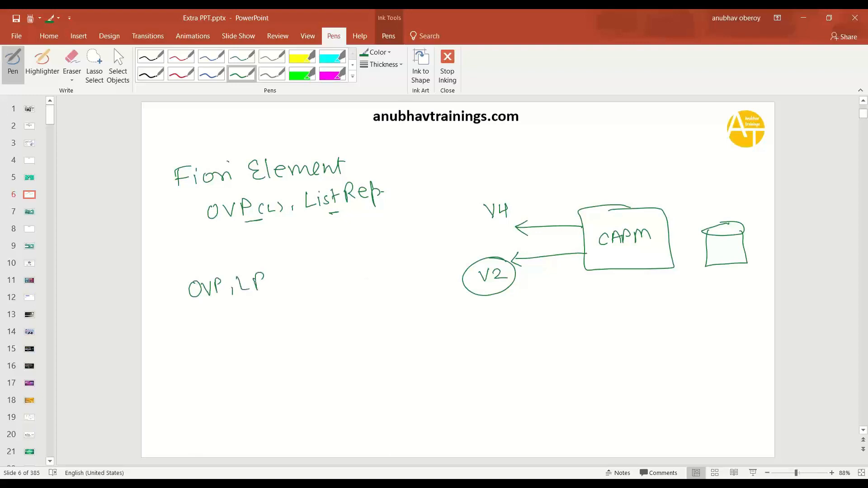
left_click_drag(255, 282, 304, 282)
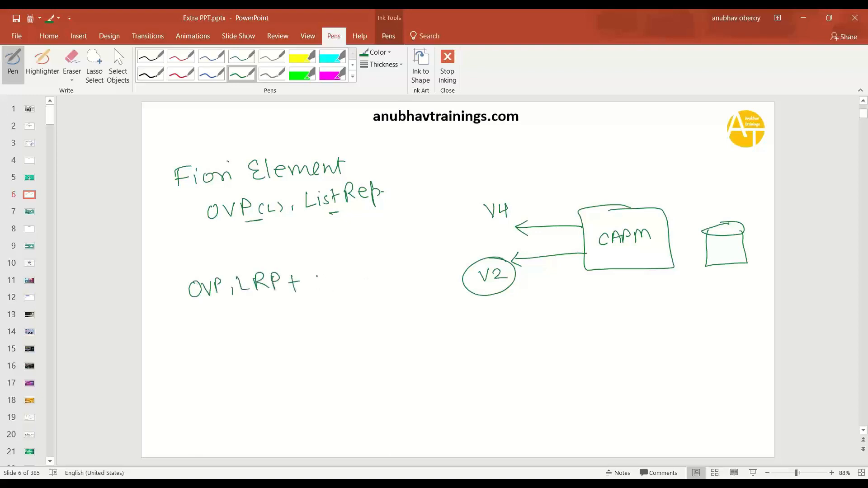
left_click_drag(315, 281, 360, 287)
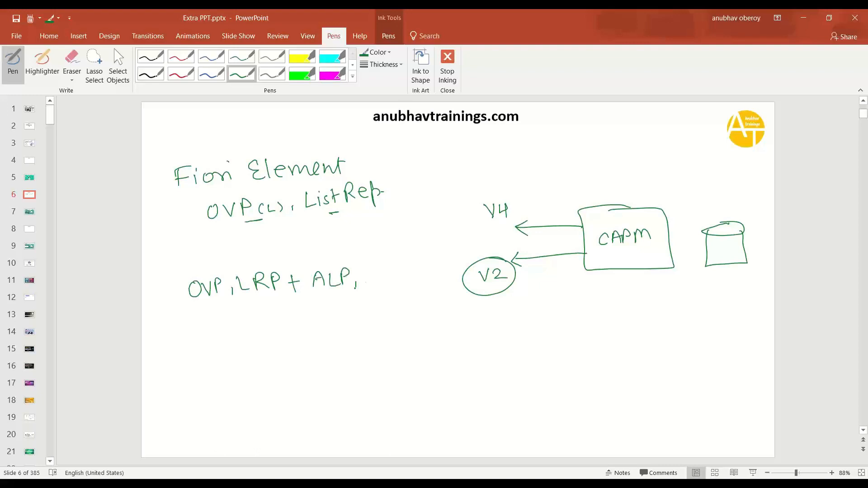
left_click_drag(365, 272, 410, 285)
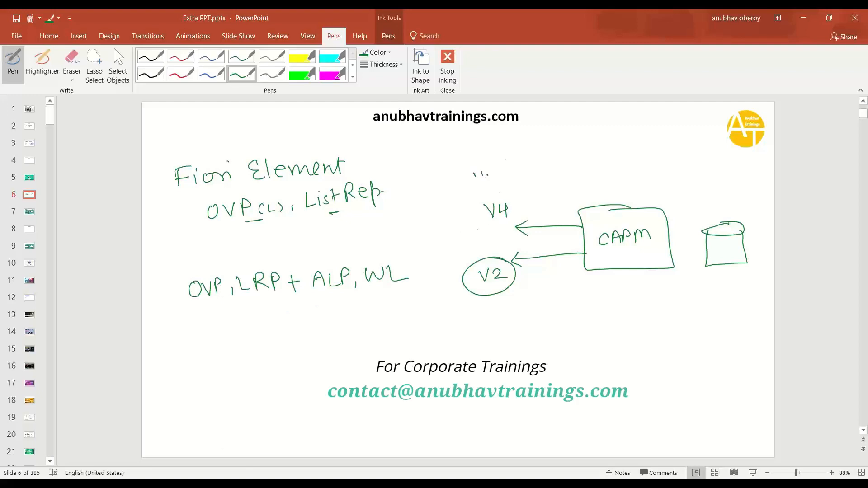
Label V4 with '"value": [ ]', V2 with '"d": { results: [ ] }', and sketch a ? converter to V2.
left_click_drag(490, 180, 529, 177)
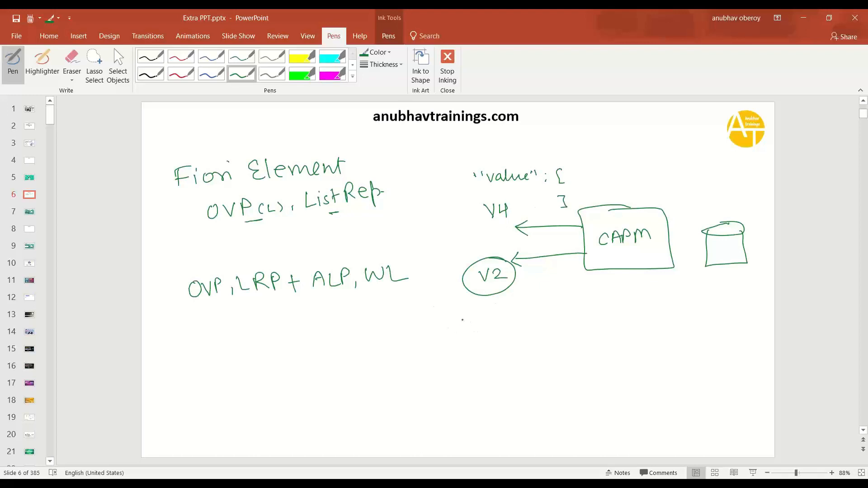
left_click_drag(456, 316, 487, 318)
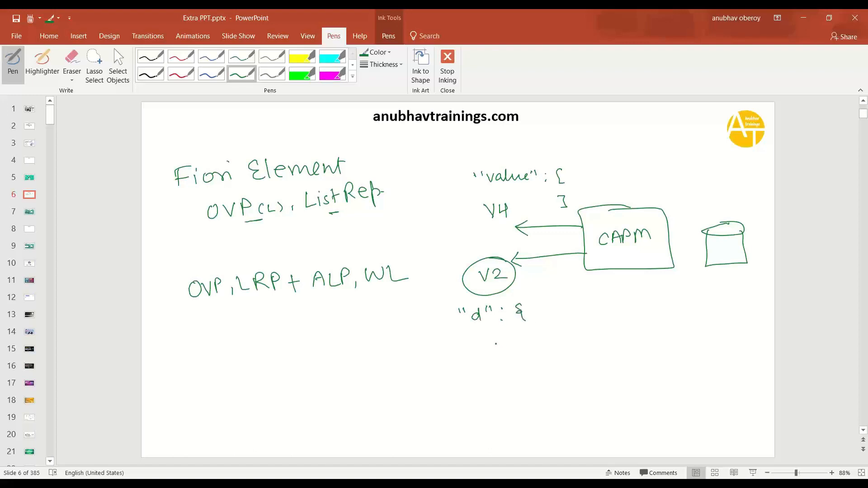
left_click_drag(489, 340, 545, 341)
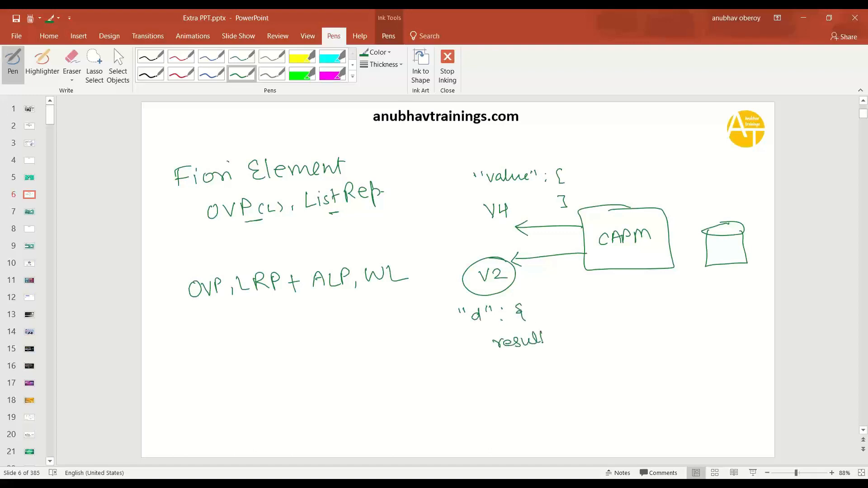
left_click_drag(493, 340, 592, 379)
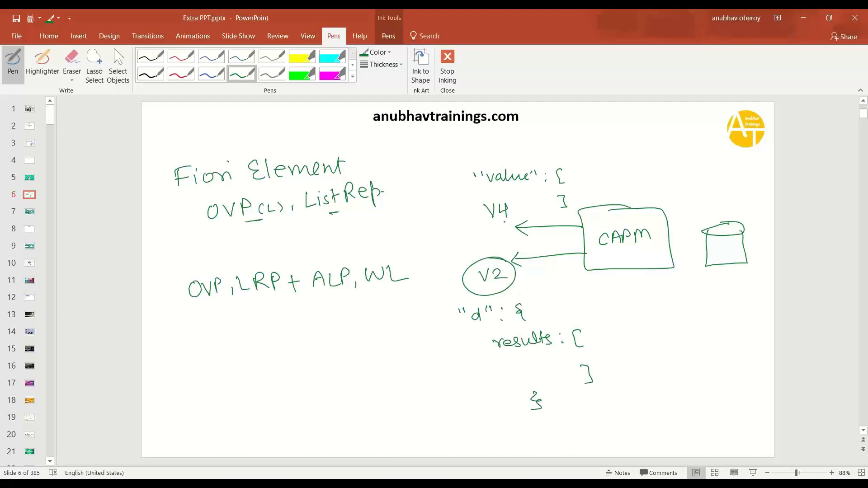
left_click_drag(487, 368, 379, 307)
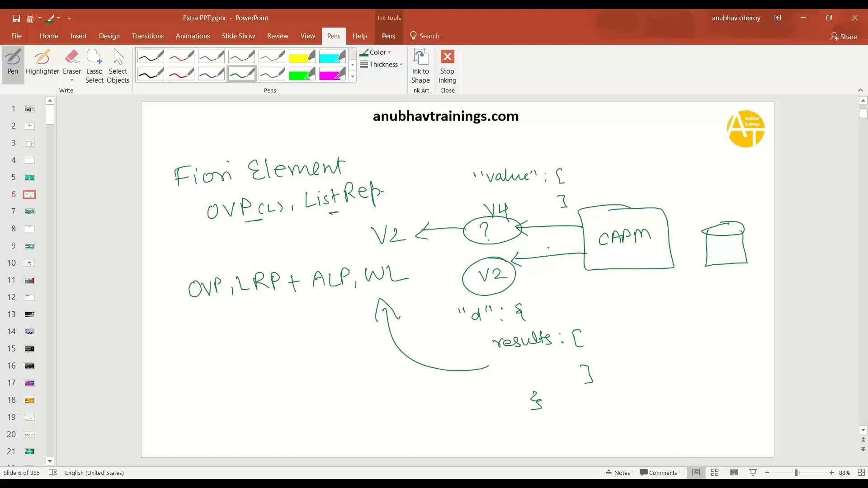
left_click_drag(506, 235, 576, 305)
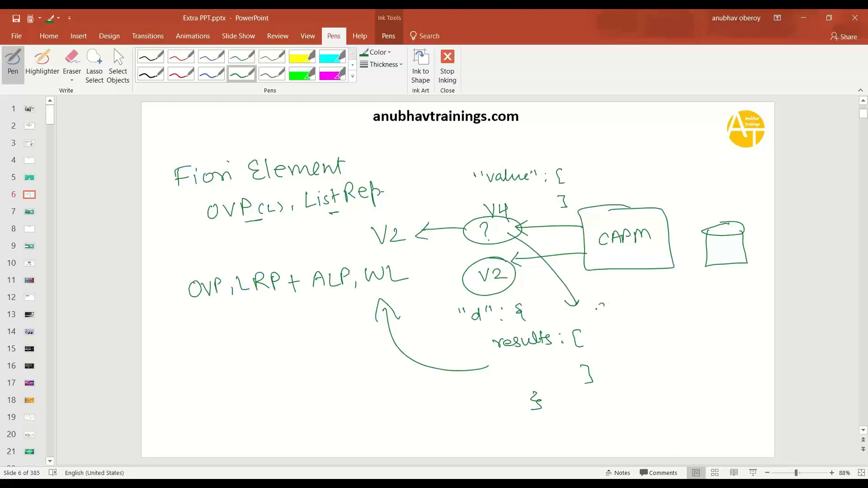
left_click_drag(589, 309, 642, 309)
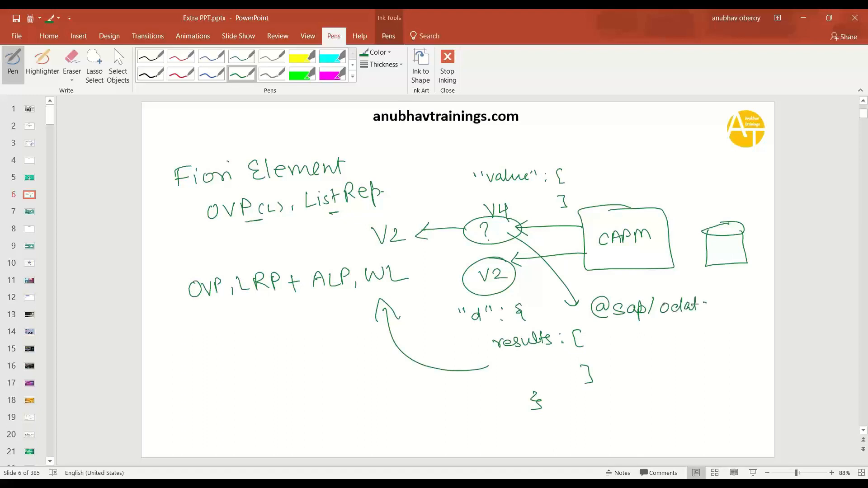
left_click_drag(708, 307, 755, 309)
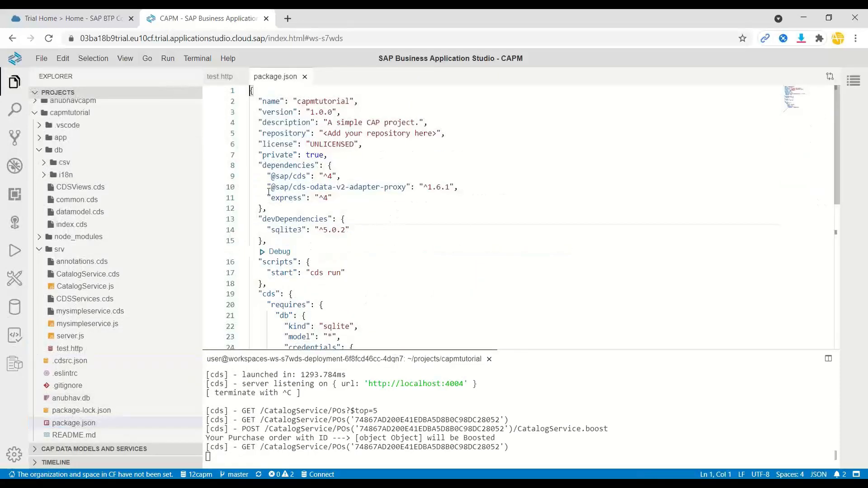
left_click_drag(266, 186, 332, 198)
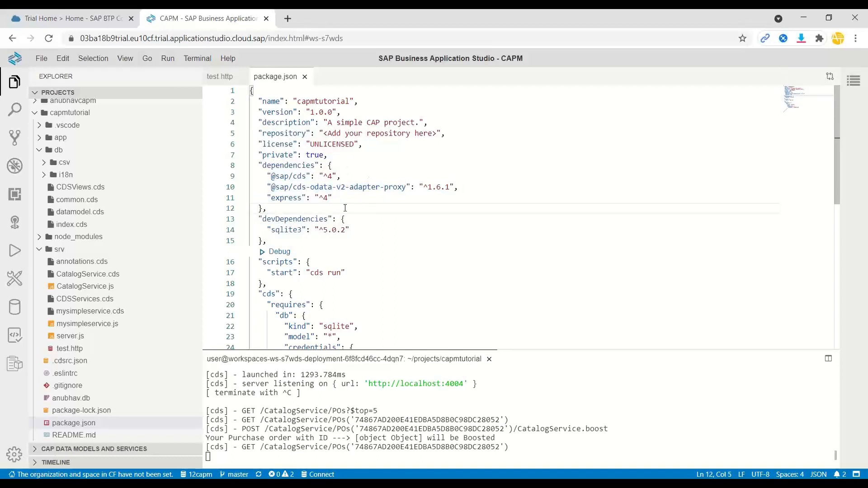
left_click(71, 335)
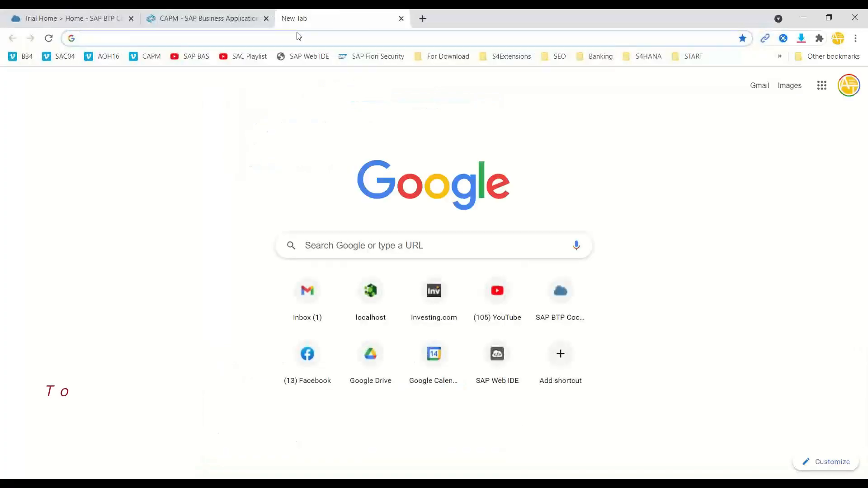
type("npmjs.com")
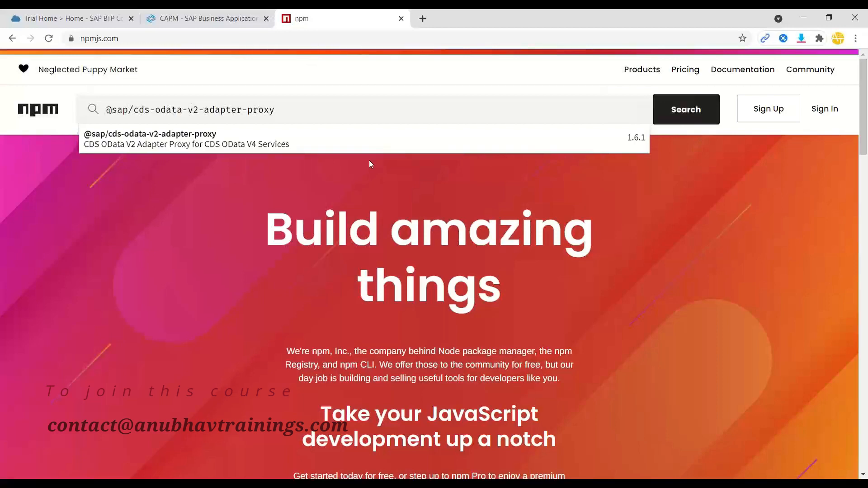
left_click(150, 138)
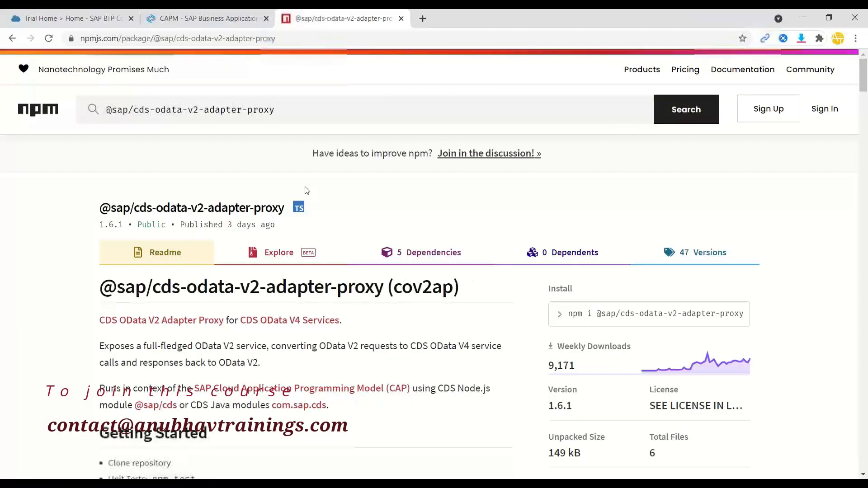
scroll("down", 3)
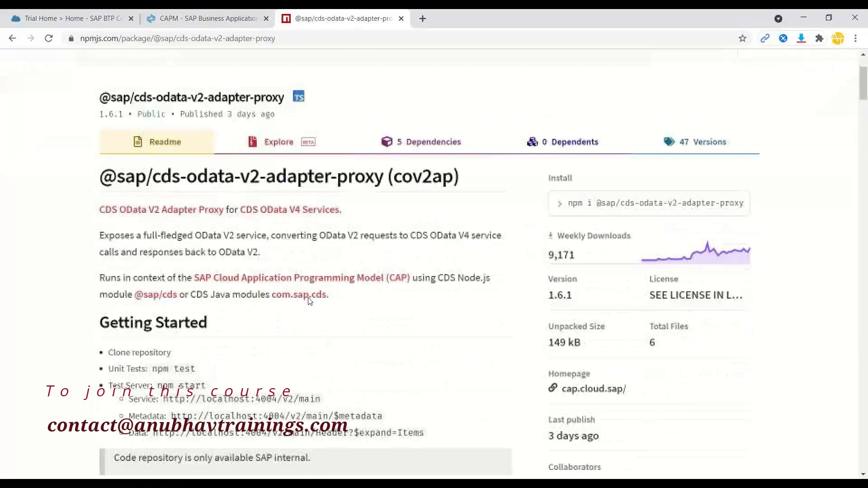
scroll("down", 3)
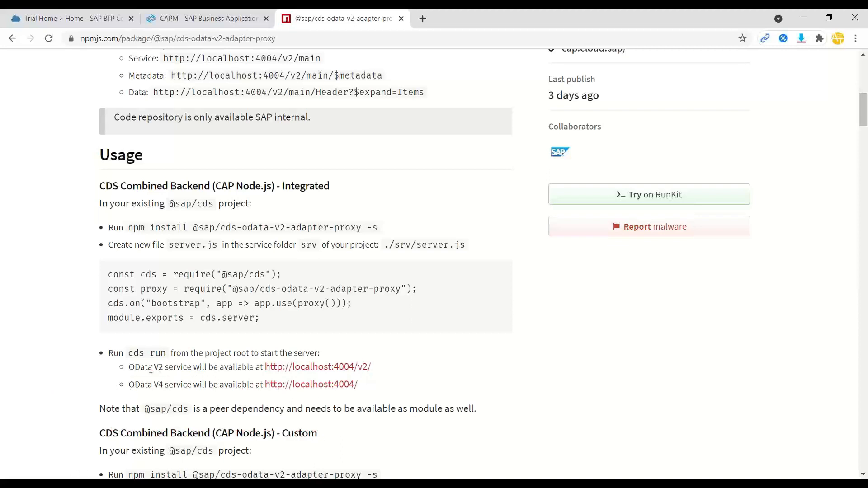
mouse_move(356, 369)
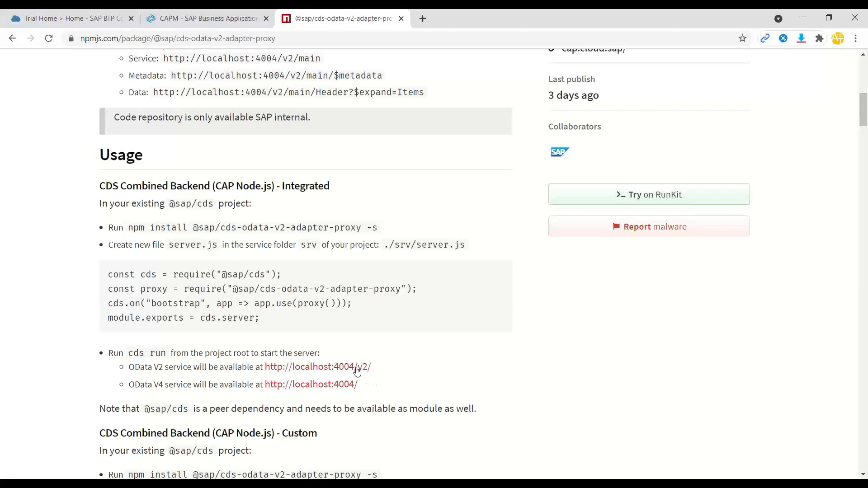
mouse_move(369, 374)
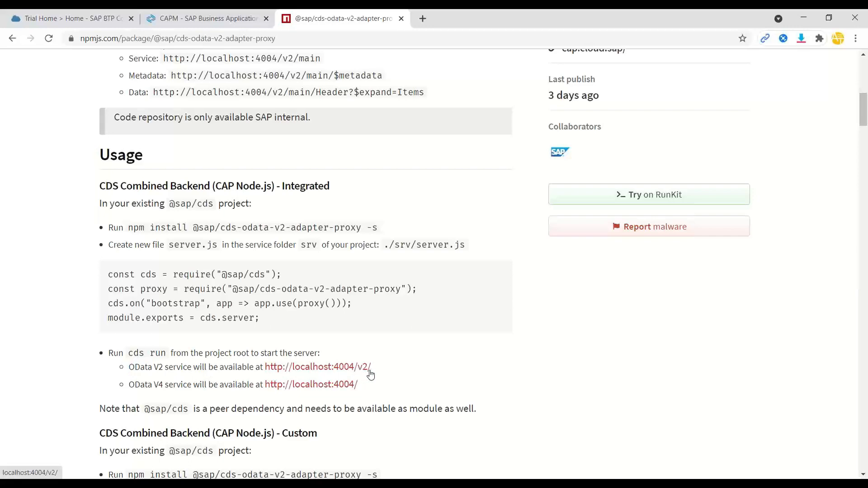
mouse_move(287, 344)
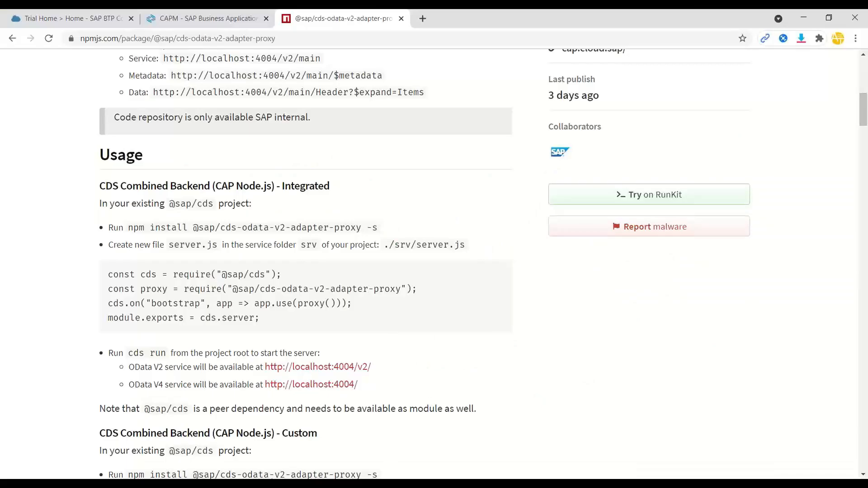
left_click(206, 18)
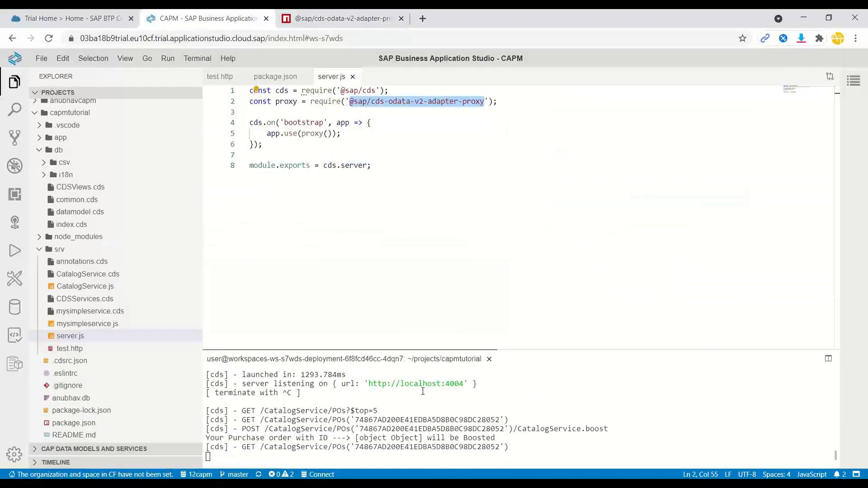
mouse_move(416, 383)
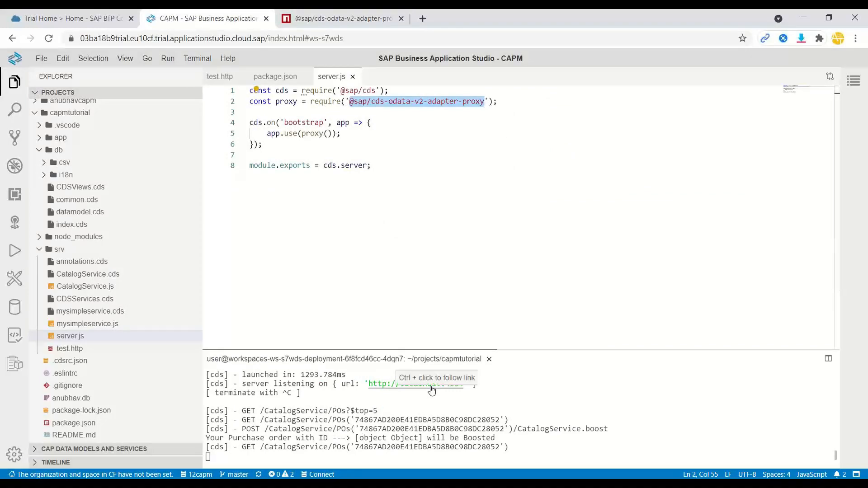
Open the localhost:4004 server page and inspect CatalogService POs as a V4 'value' array.
left_click(414, 383)
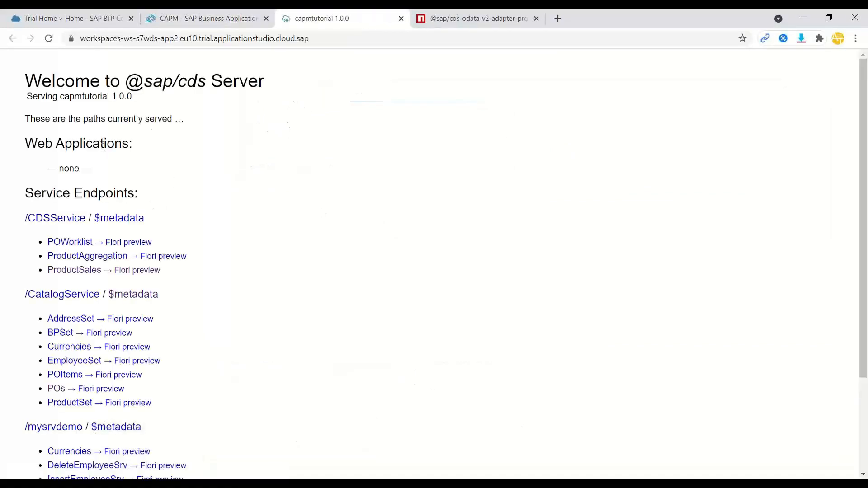
scroll("down", 3)
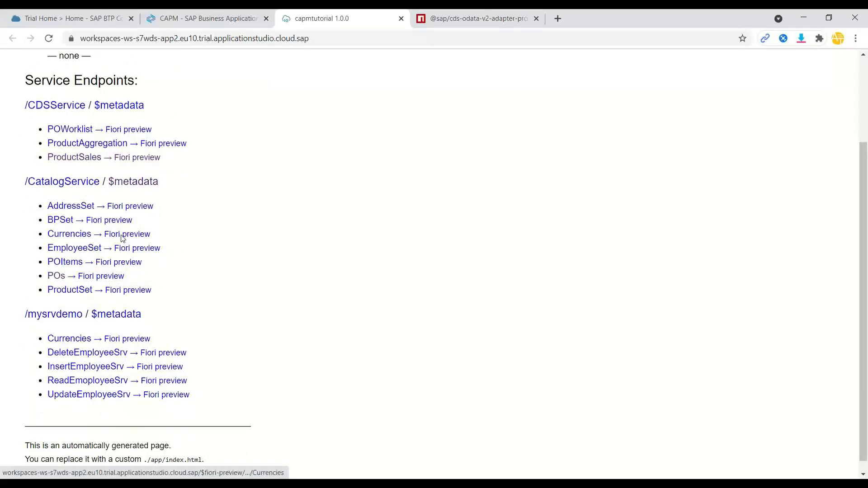
left_click(56, 275)
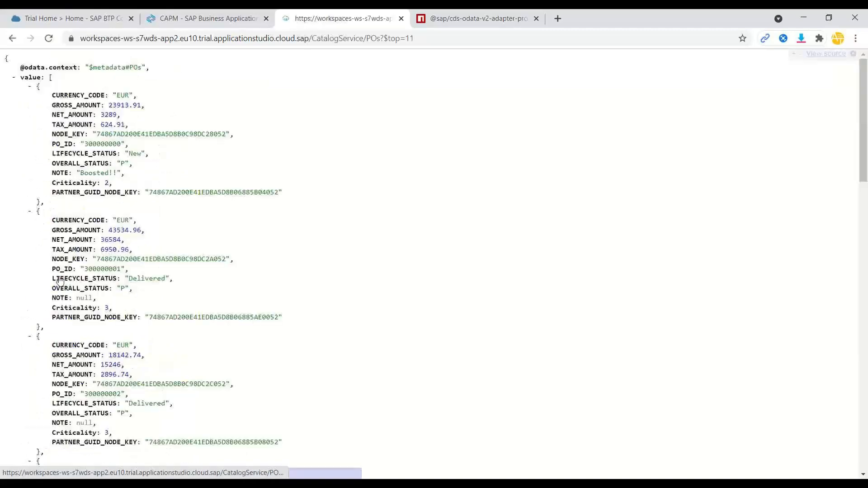
double_click(35, 77)
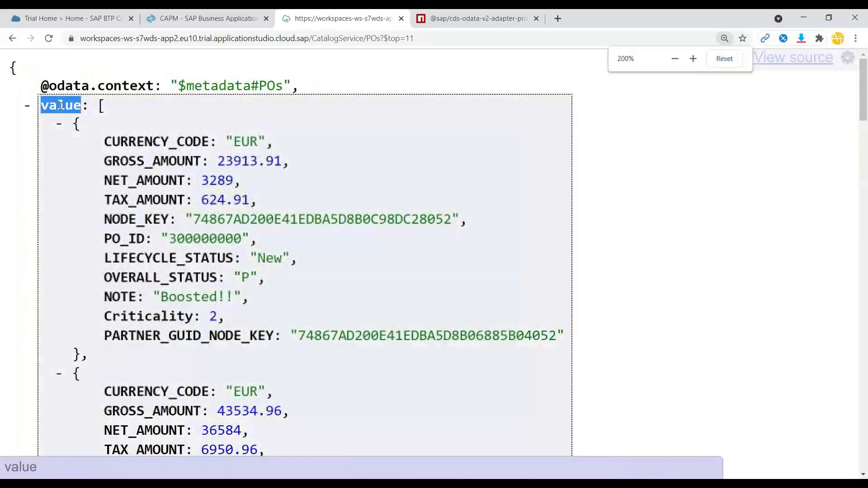
left_click(57, 124)
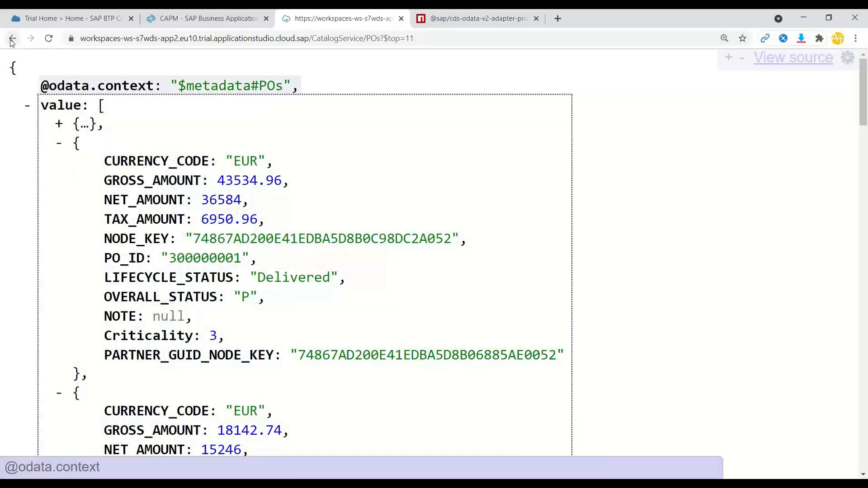
Return to the service endpoint list and start editing the URL toward a /v2/ path.
left_click(12, 38)
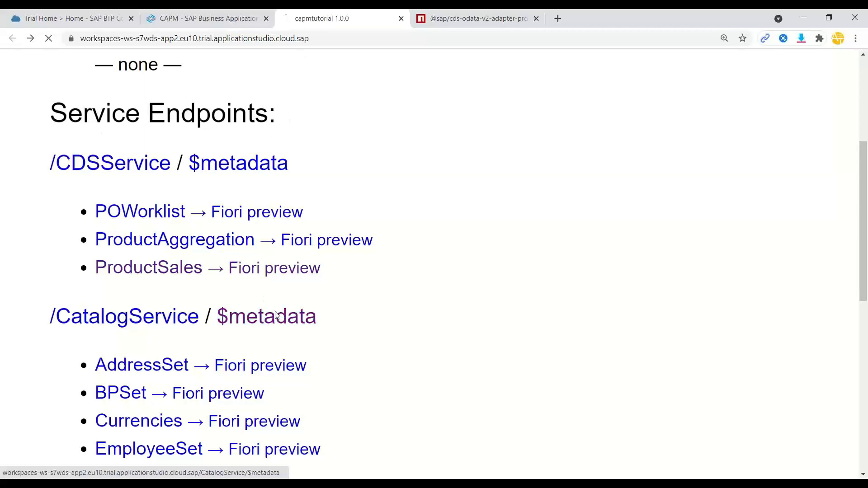
left_click(266, 316)
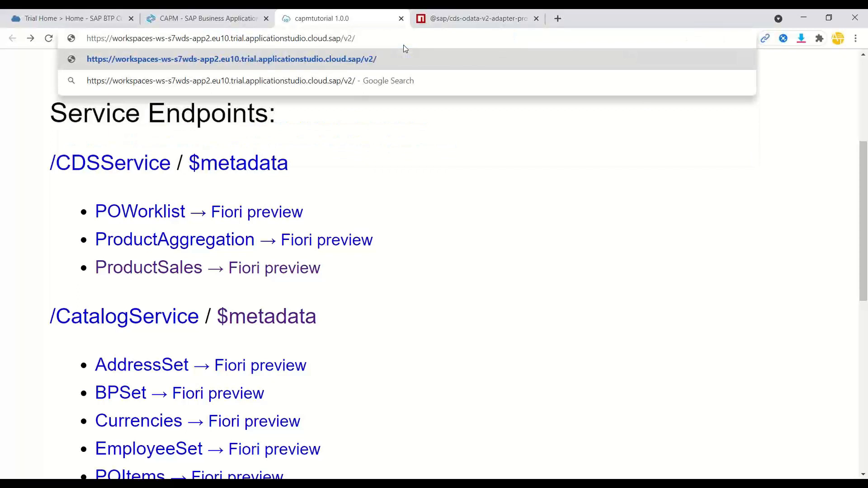
Load /v2/CatalogService/$metadata to show OData V2 metadata, then swap $metadata for POs.
type("CatalogService/$m")
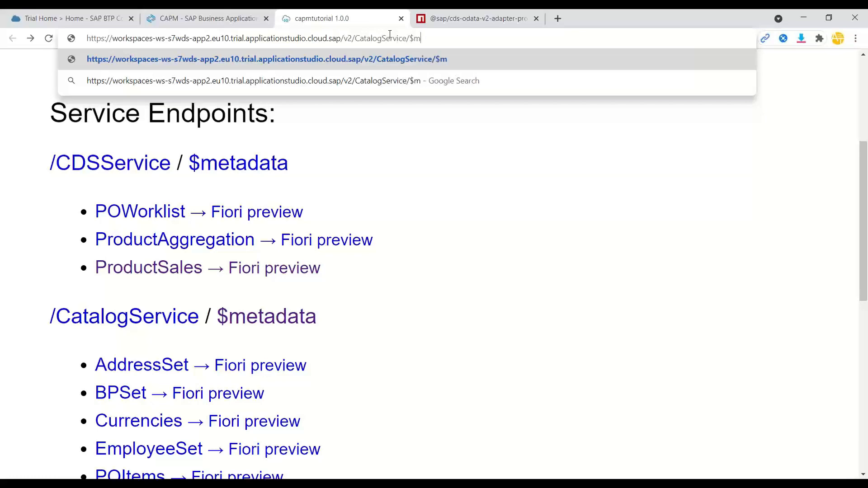
key("Enter")
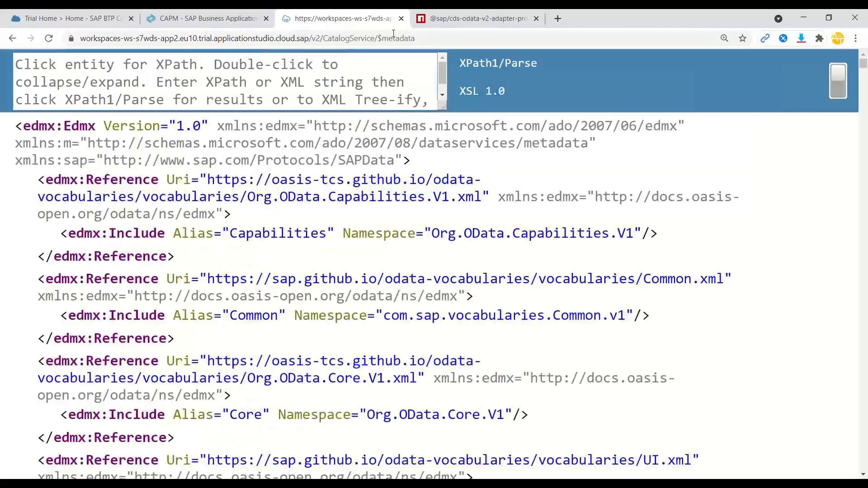
scroll("down", 3)
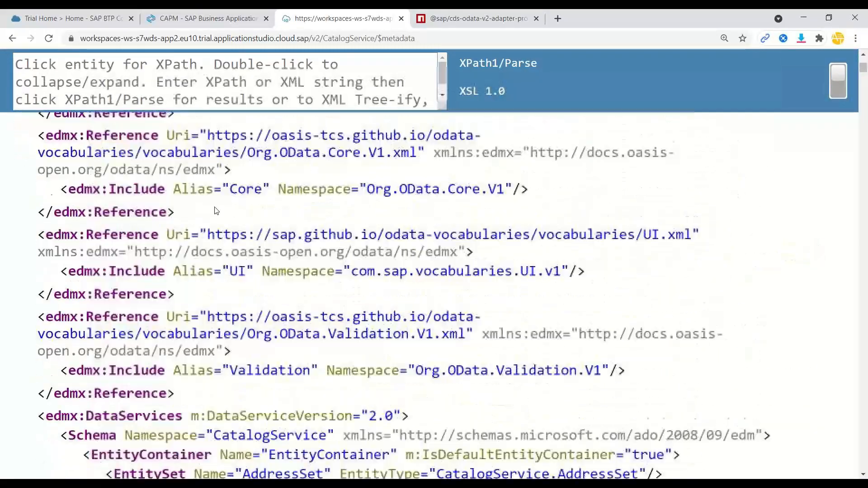
scroll("down", 3)
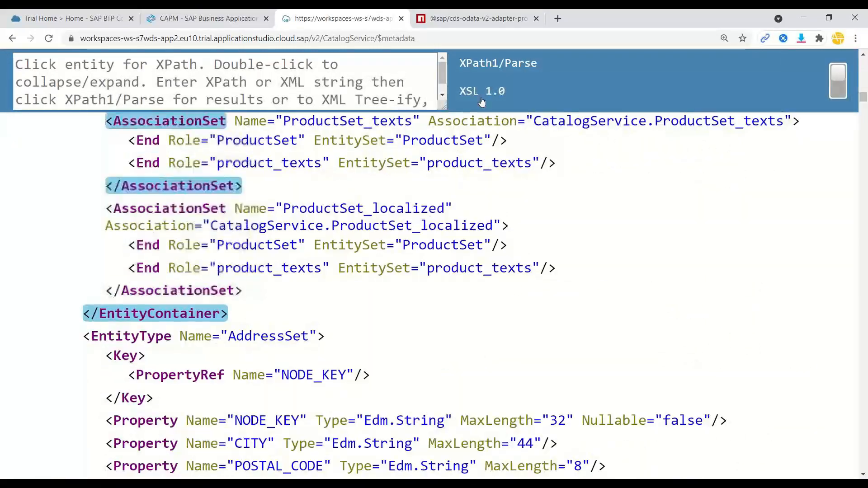
left_click(249, 38)
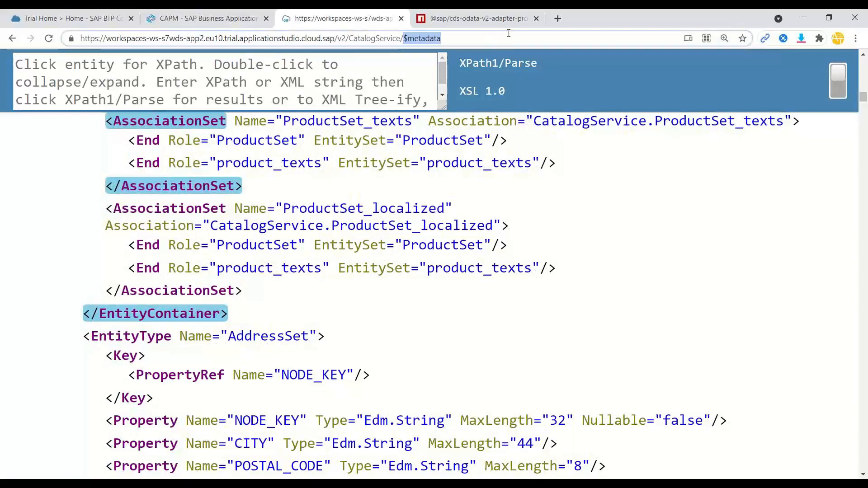
type("POs")
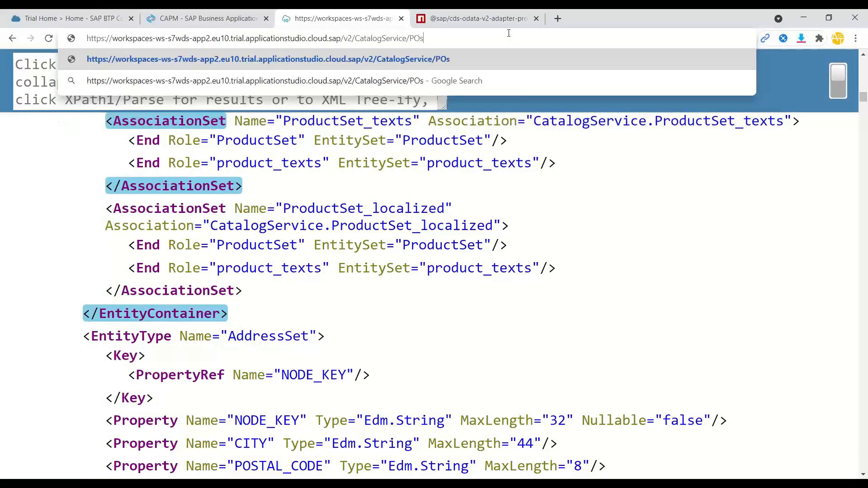
List POs under /v2/ with ?$top=2 as a 'd'/results payload and open order 300000001's Items link.
key("Enter")
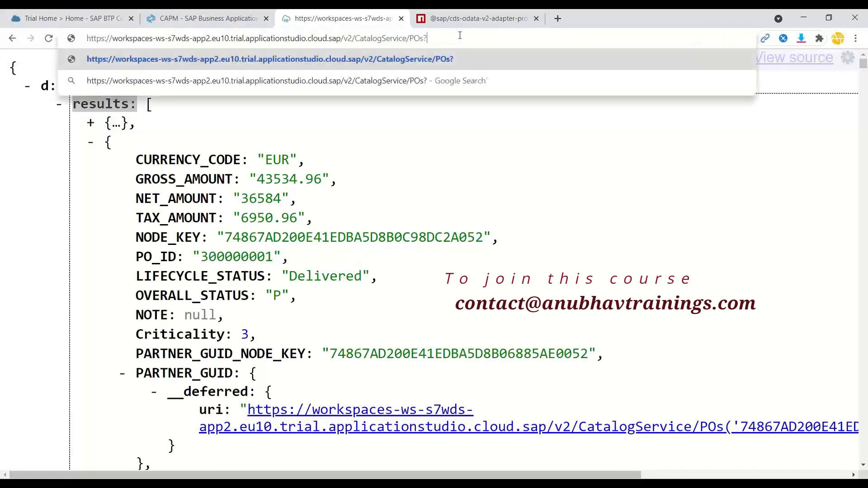
type("$top=2")
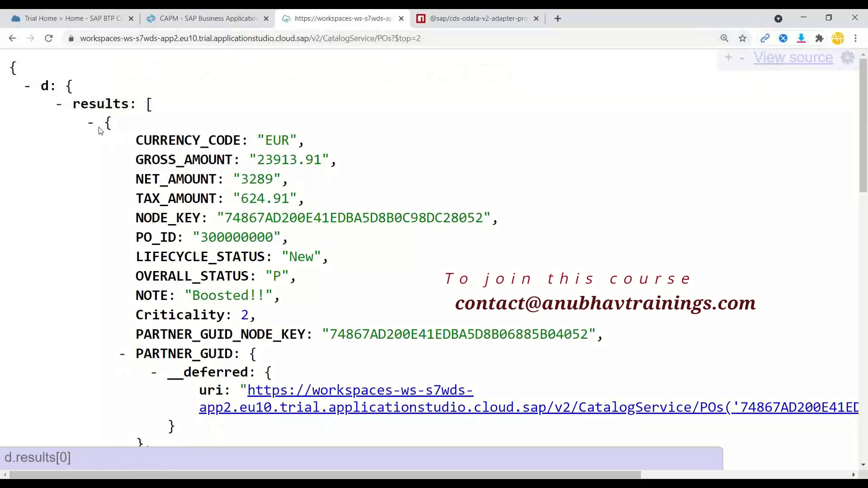
scroll("down", 3)
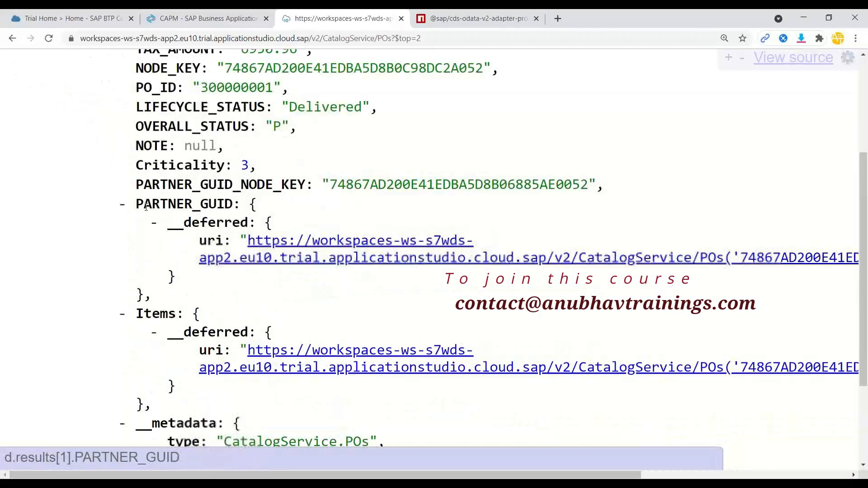
scroll("down", 3)
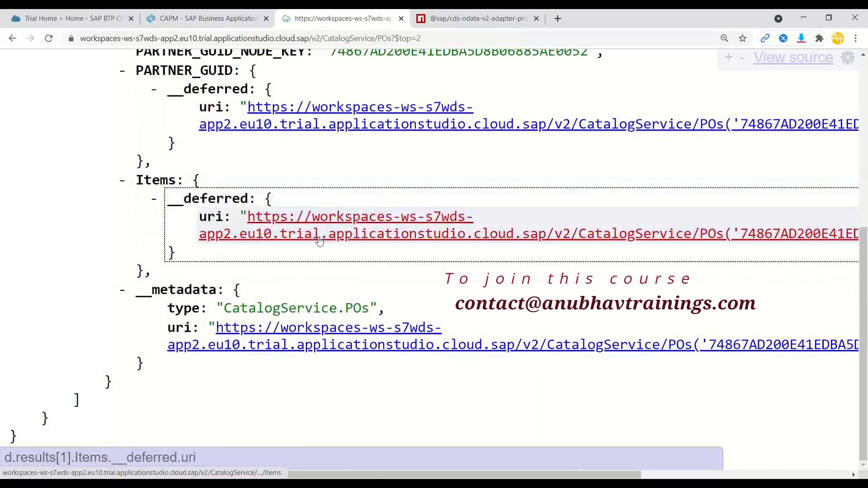
left_click(360, 216)
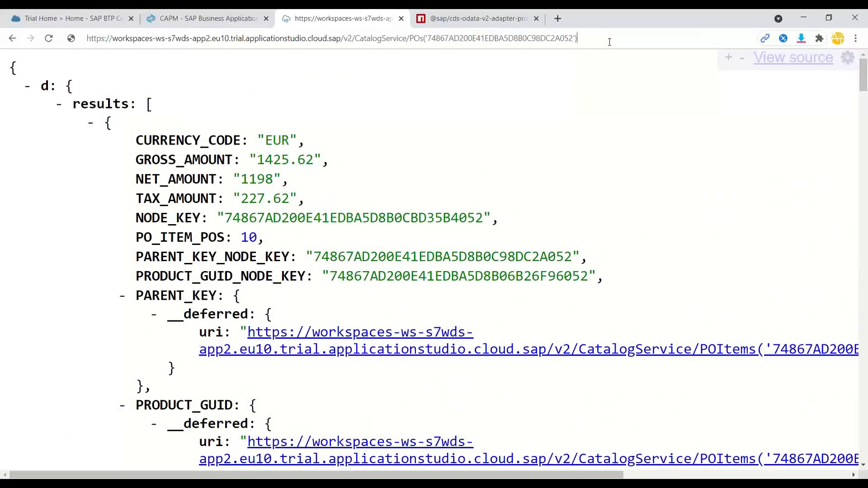
Load POs('74867AD200E41EDBA5D8B0C98DC2A052')?$expand=Items to show the order with items inline.
type("?$ep")
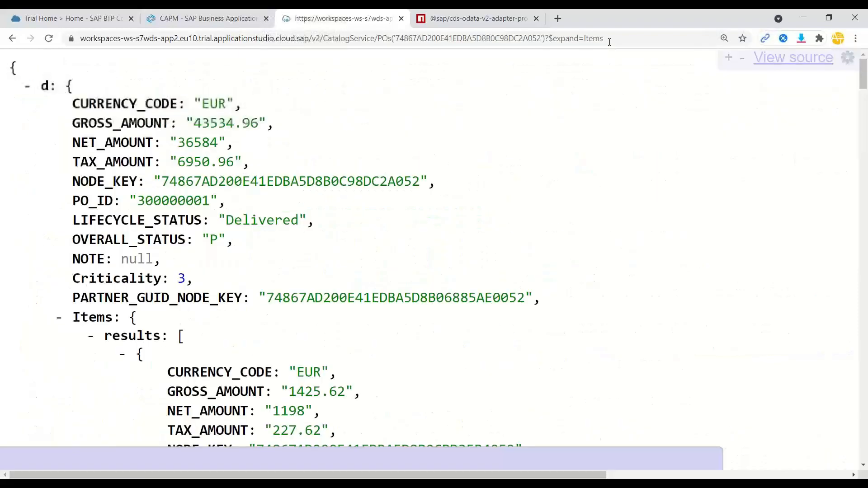
scroll("down", 3)
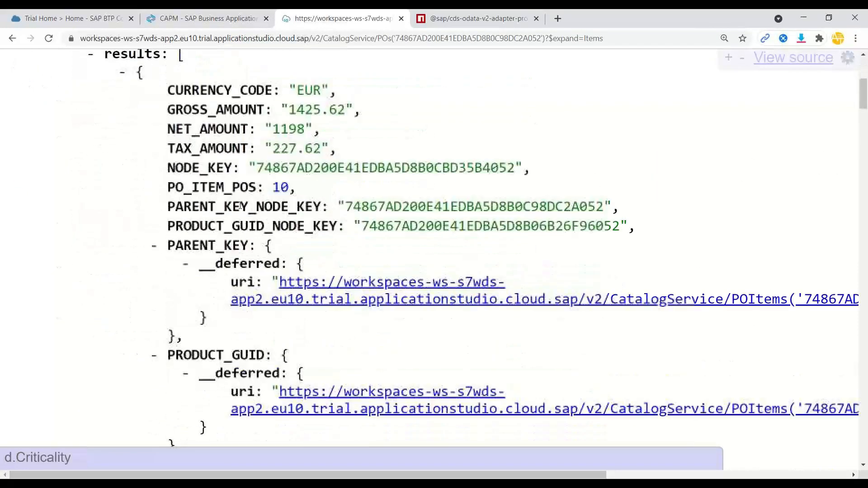
scroll("down", 3)
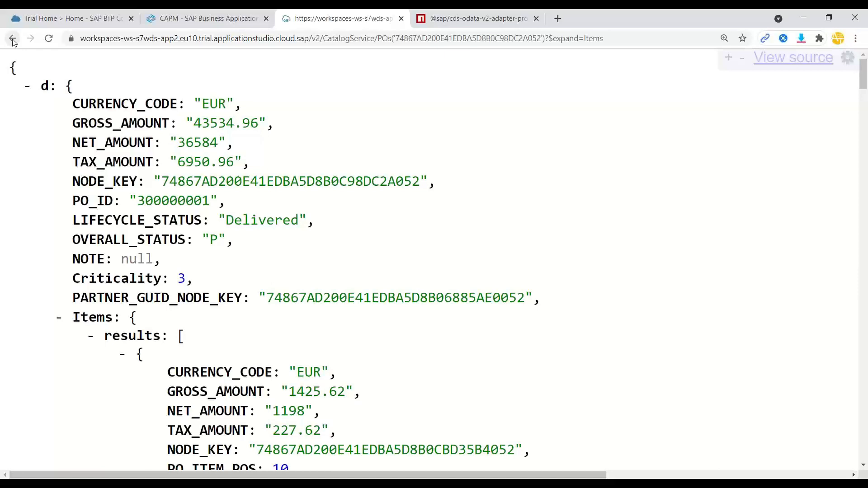
Return to the CAPM workspace and review the terminal log of the /v2/ CatalogService requests.
left_click(206, 18)
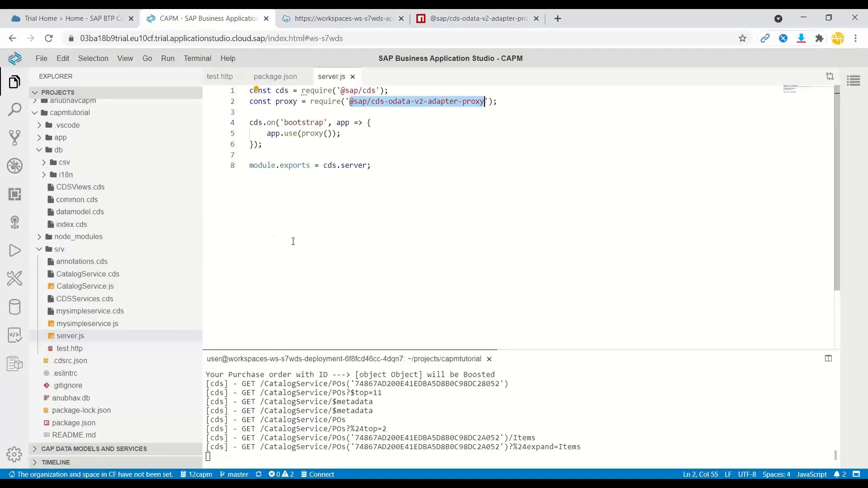
mouse_move(338, 290)
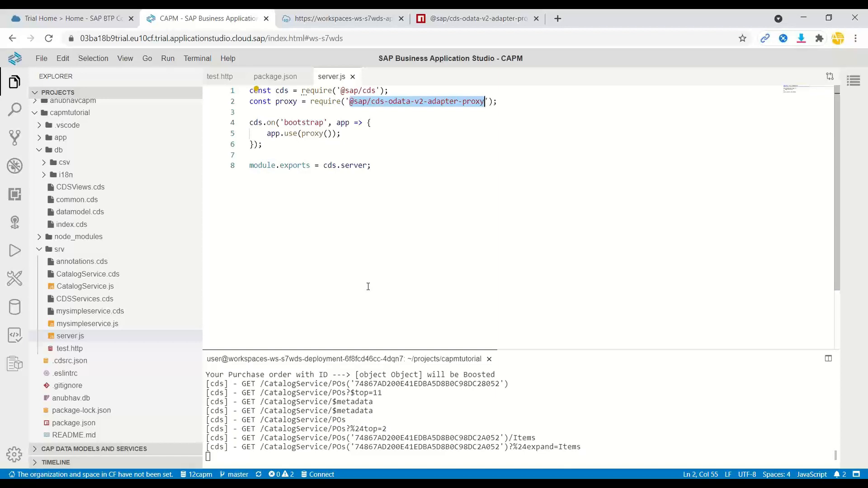
mouse_move(702, 287)
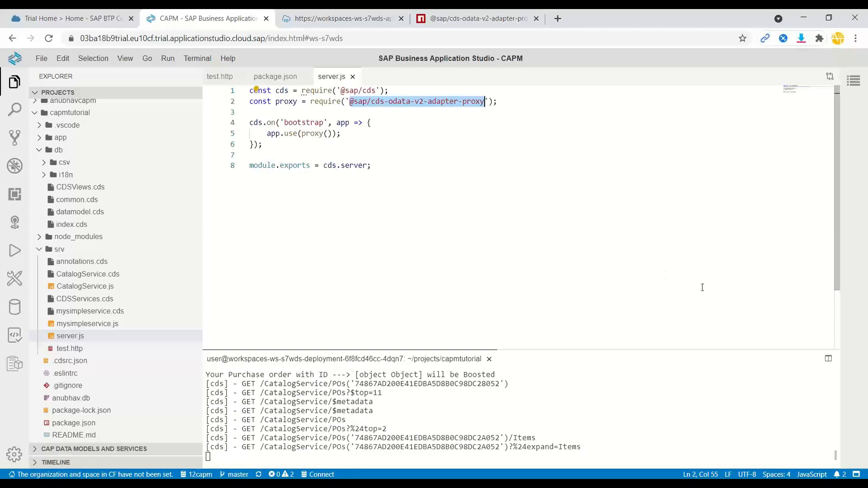
mouse_move(774, 347)
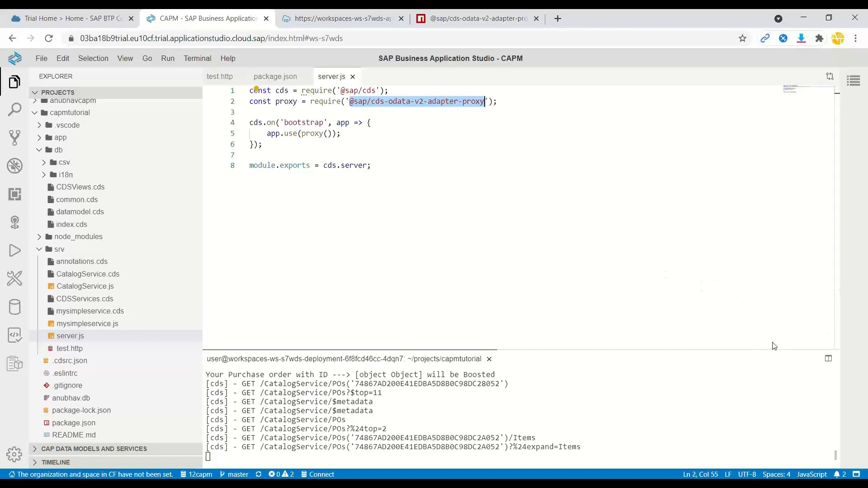